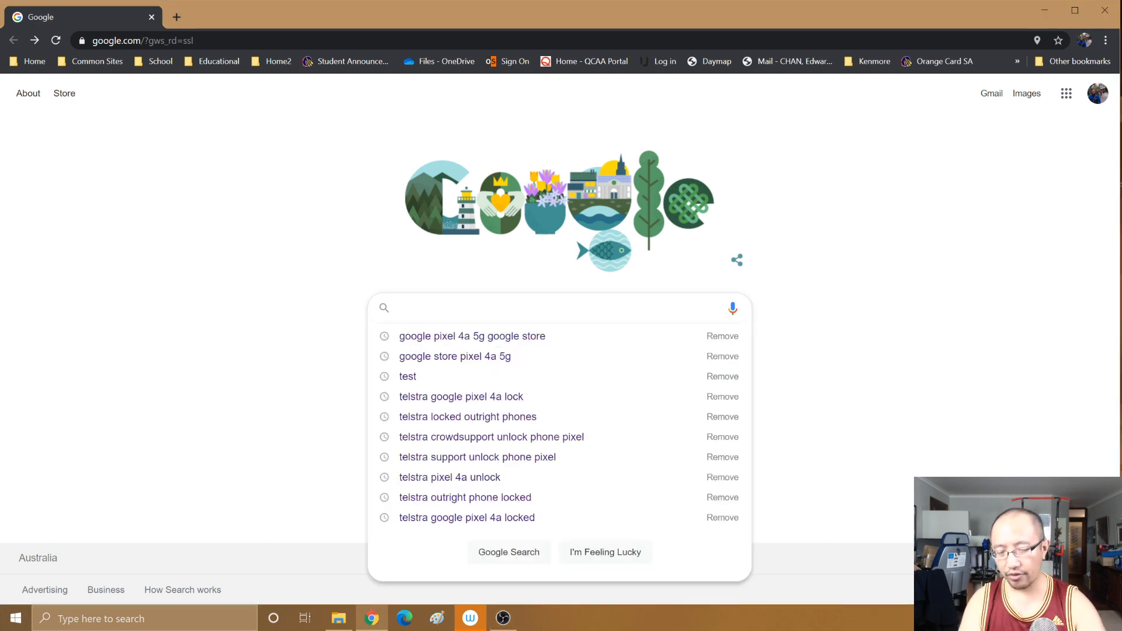
- Rerun the 'google pixel 4a 5g google store' search, open the Store listing, then Compare
click(471, 336)
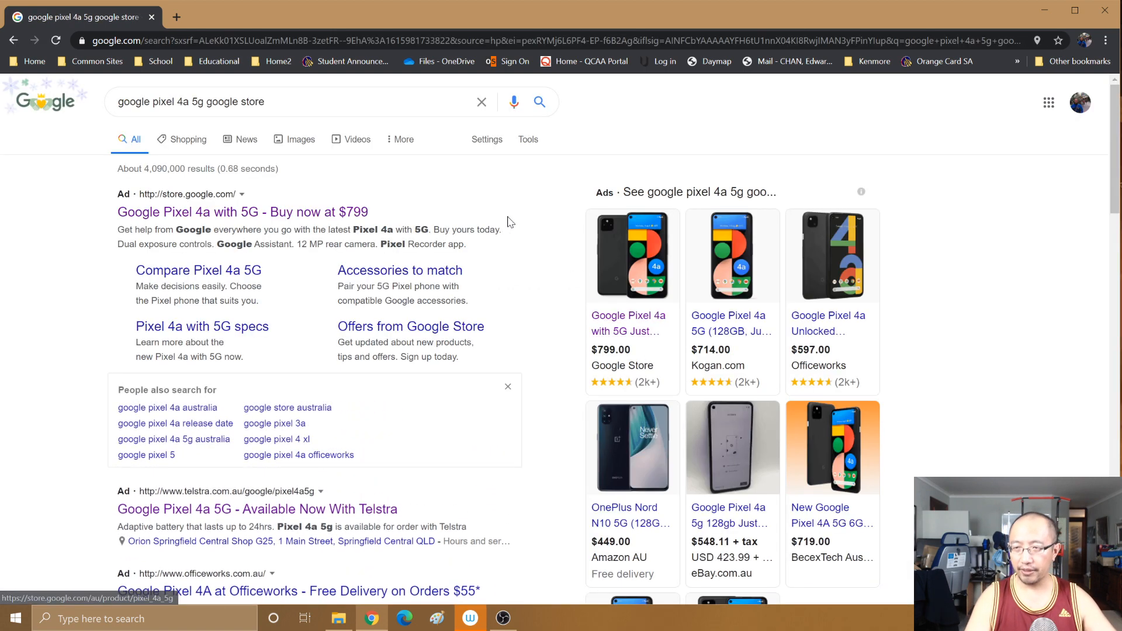
click(727, 323)
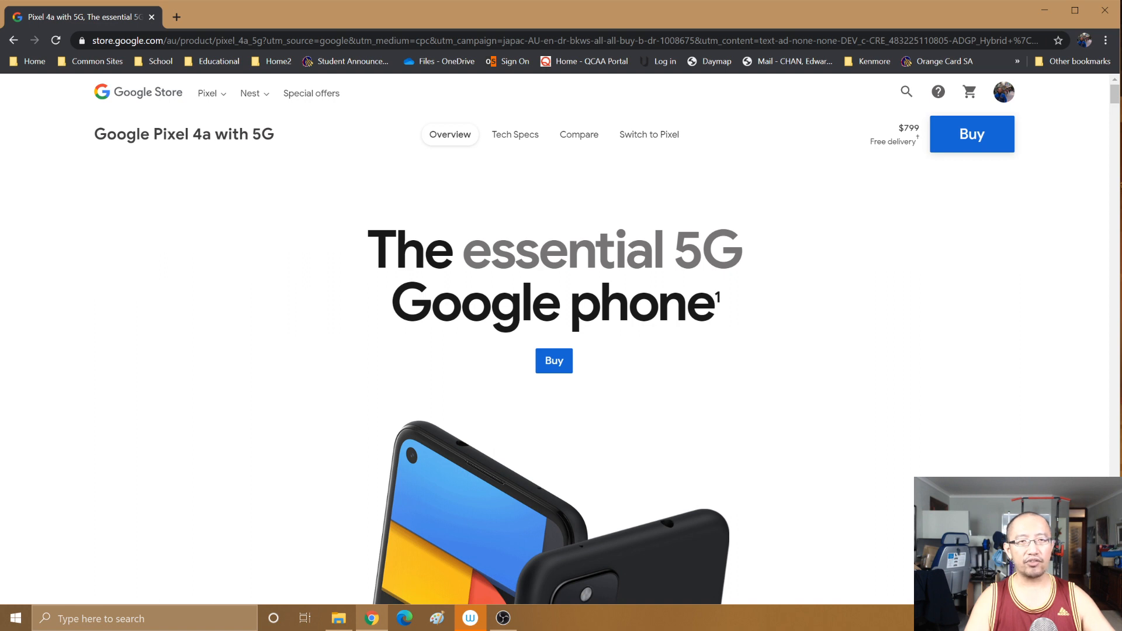
double_click(908, 128)
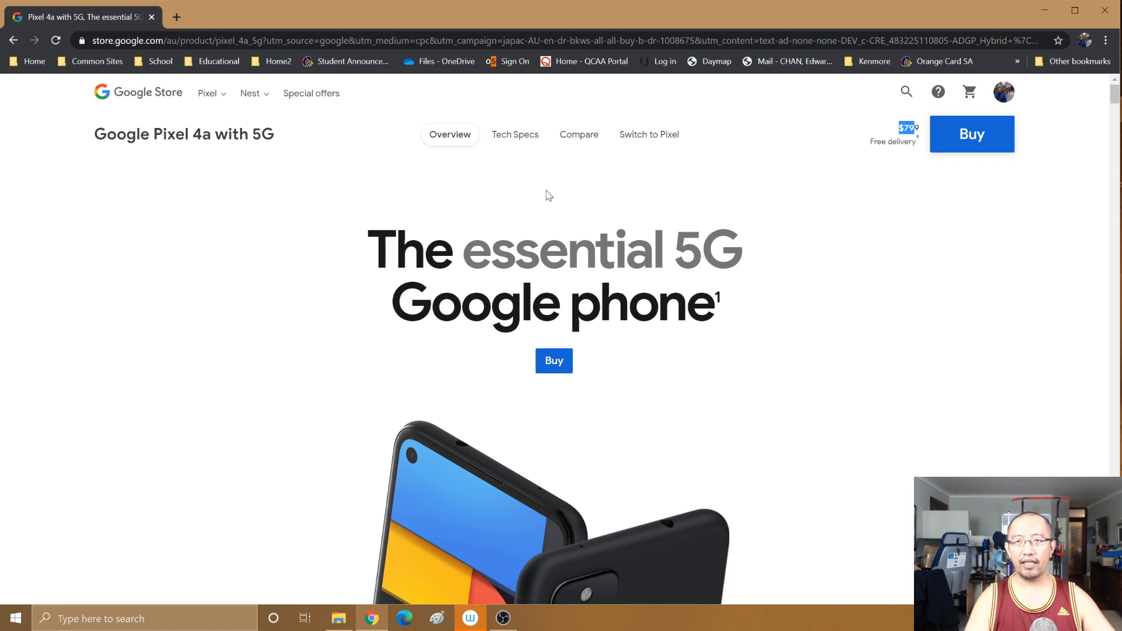
click(578, 134)
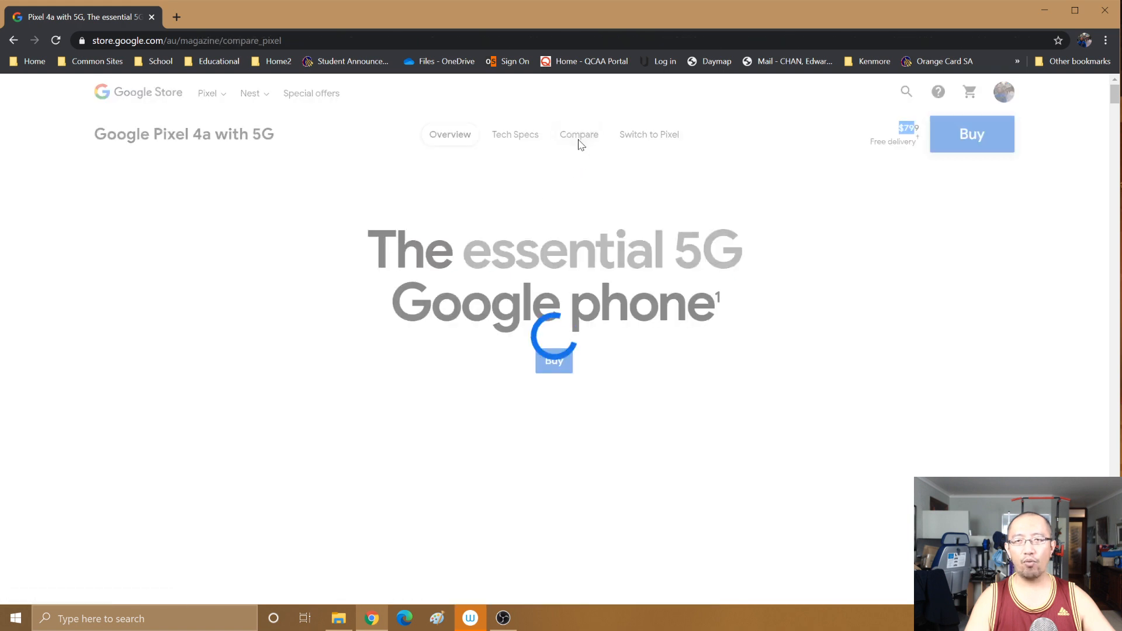
- Keep Pixel 4a with 5G as the middle phone in the comparison
click(579, 134)
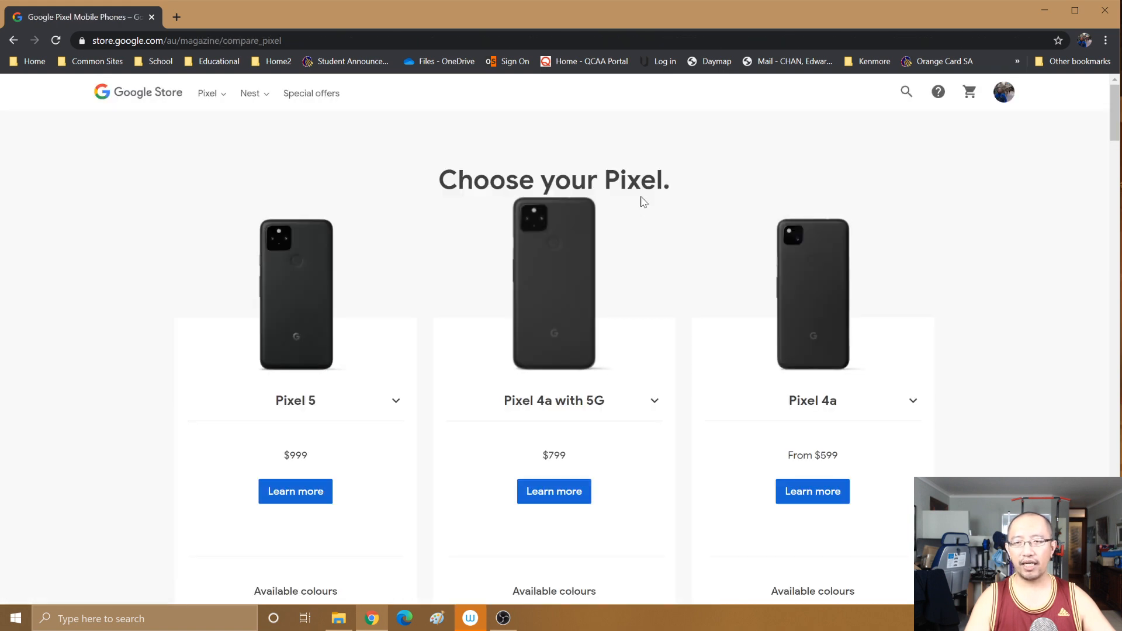
click(554, 399)
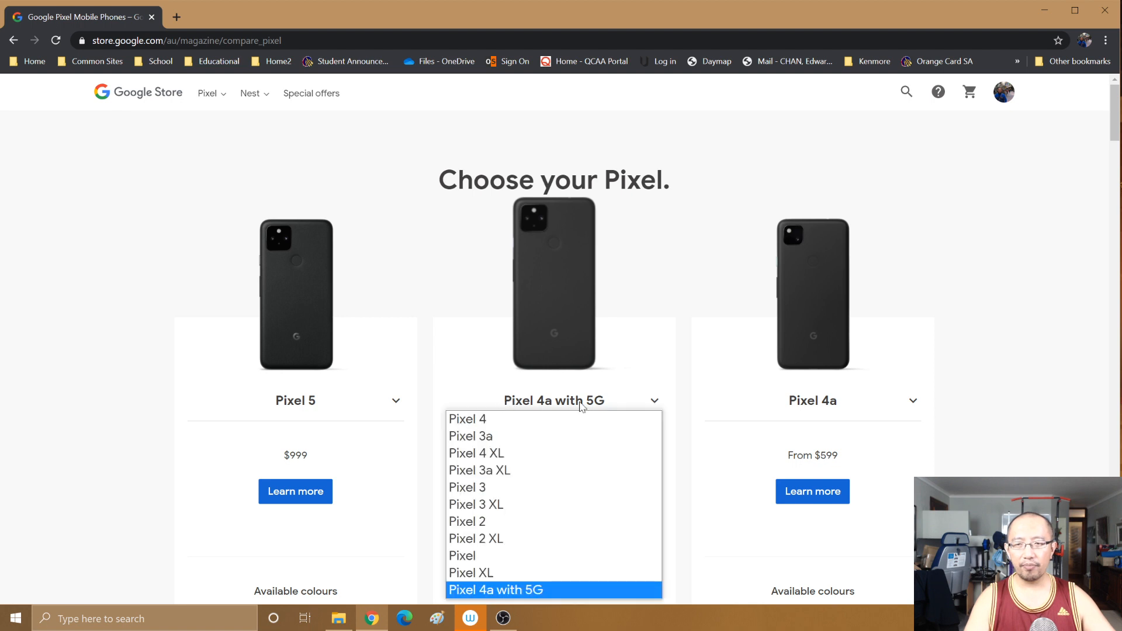
click(554, 590)
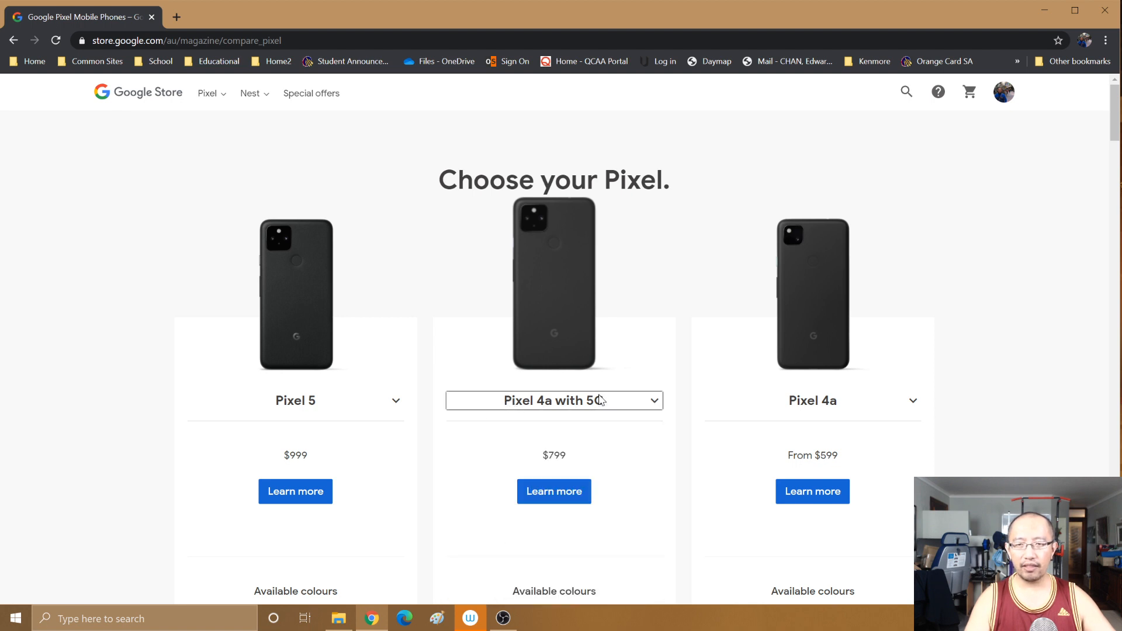
- Scroll through the prices, dimensions, network and display specs of the three Pixels
scroll(down, 3)
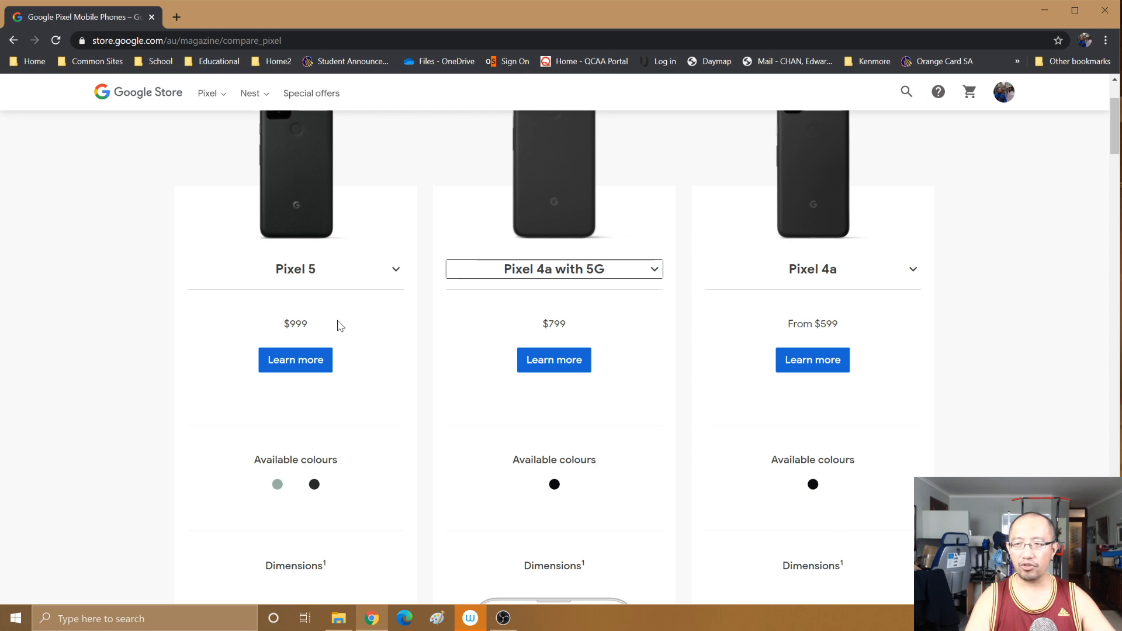
scroll(down, 3)
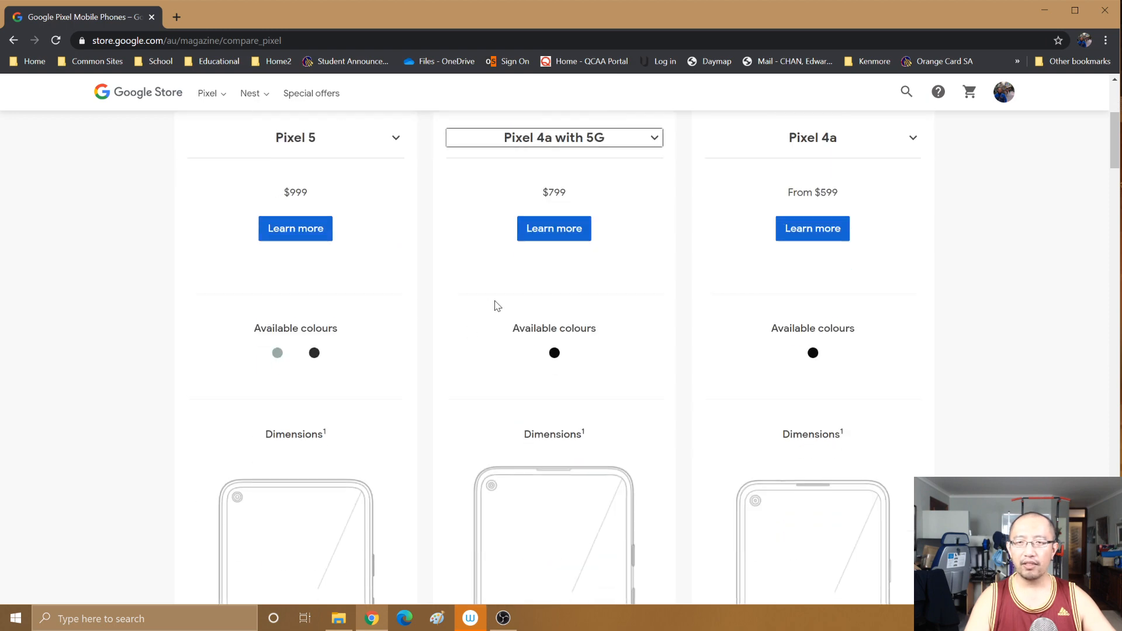
scroll(down, 3)
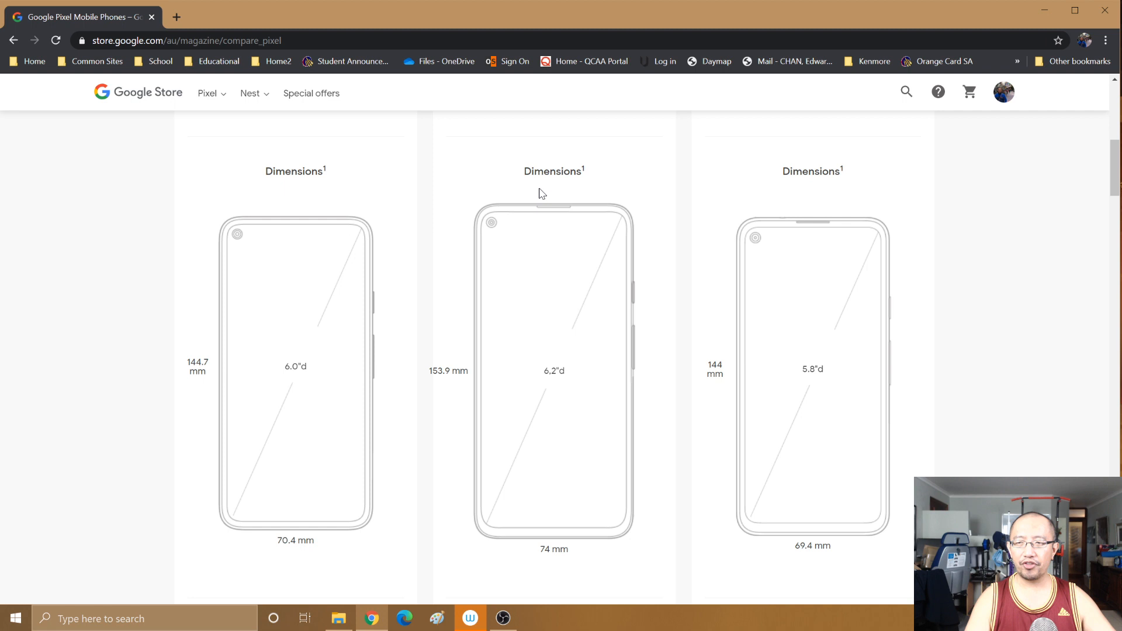
mouse_move(565, 376)
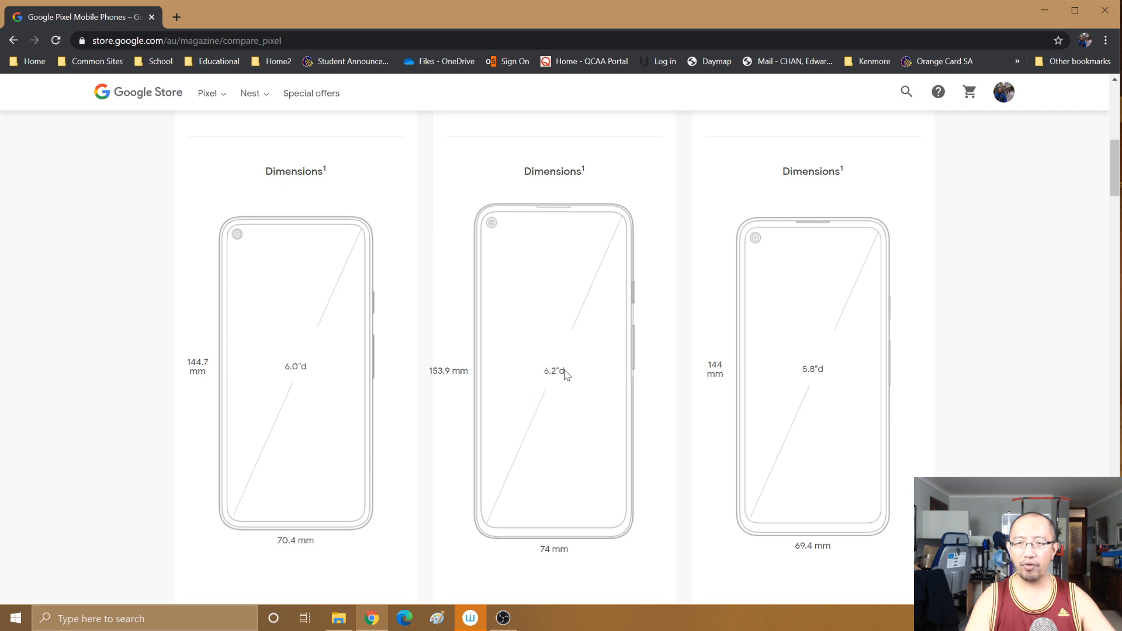
mouse_move(392, 297)
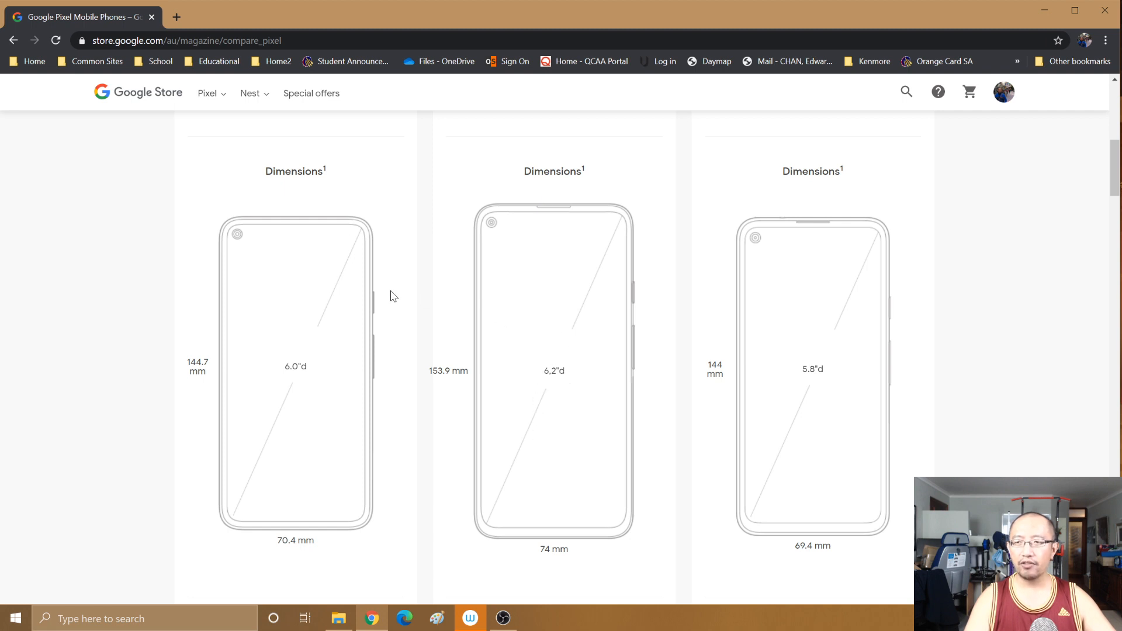
mouse_move(330, 279)
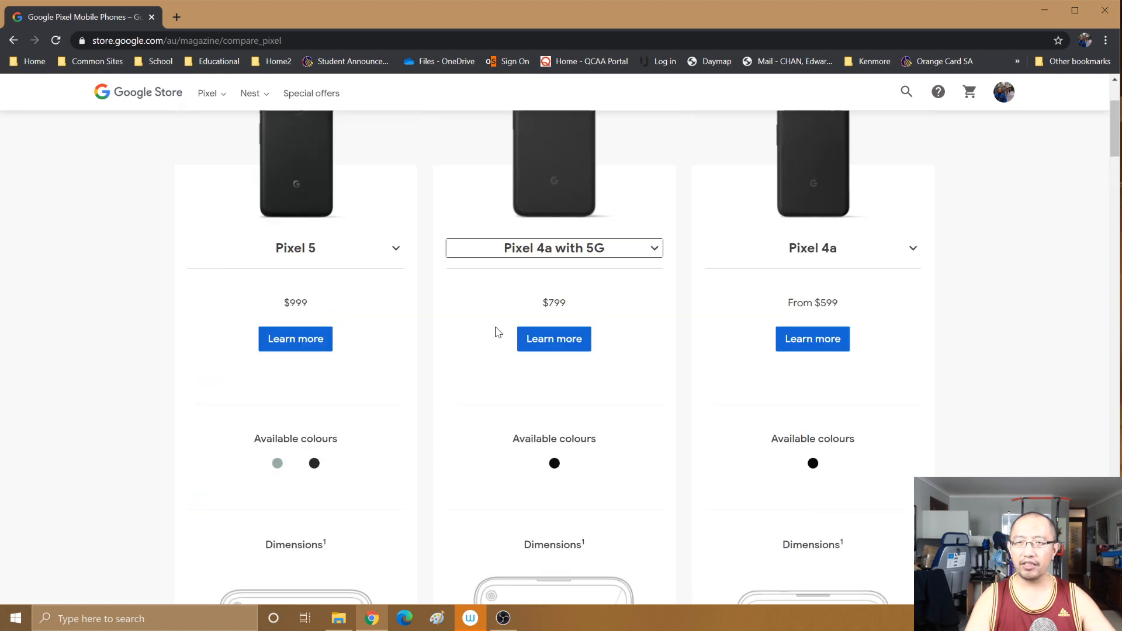
scroll(down, 3)
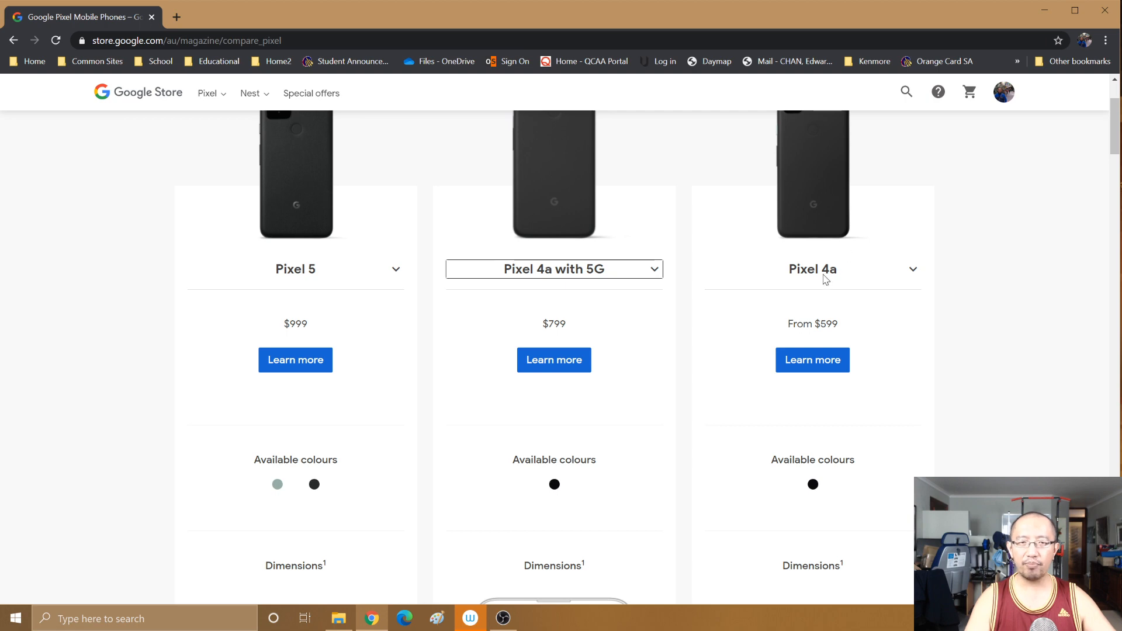
scroll(down, 3)
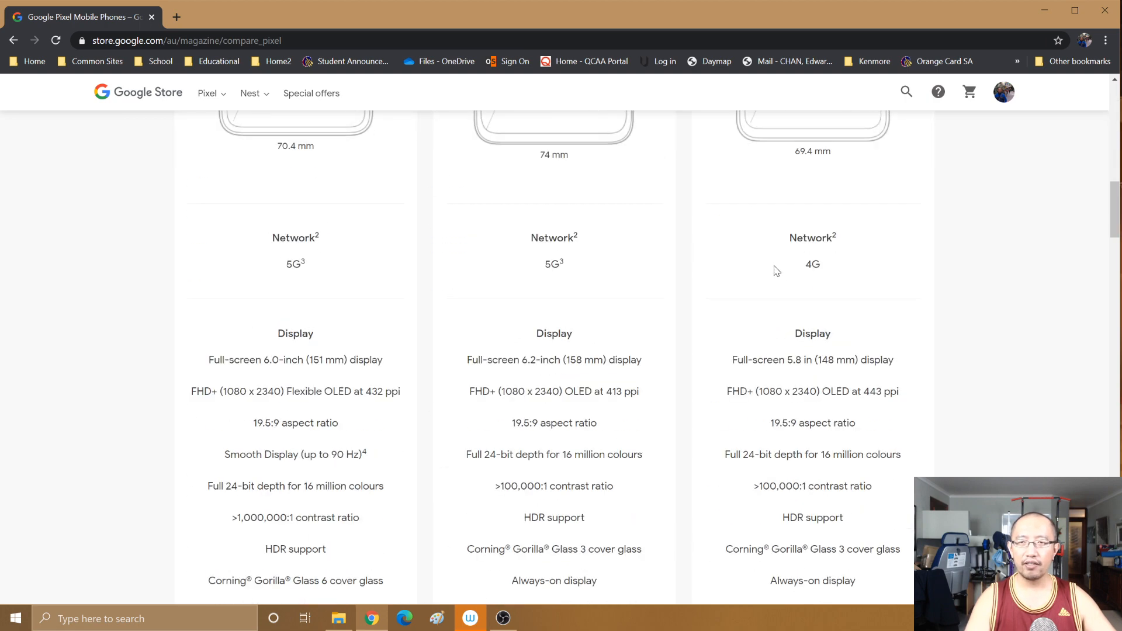
- Review Display, Battery and Design specs, highlighting the Pixel 4a's 3140 mAh battery
scroll(up, 3)
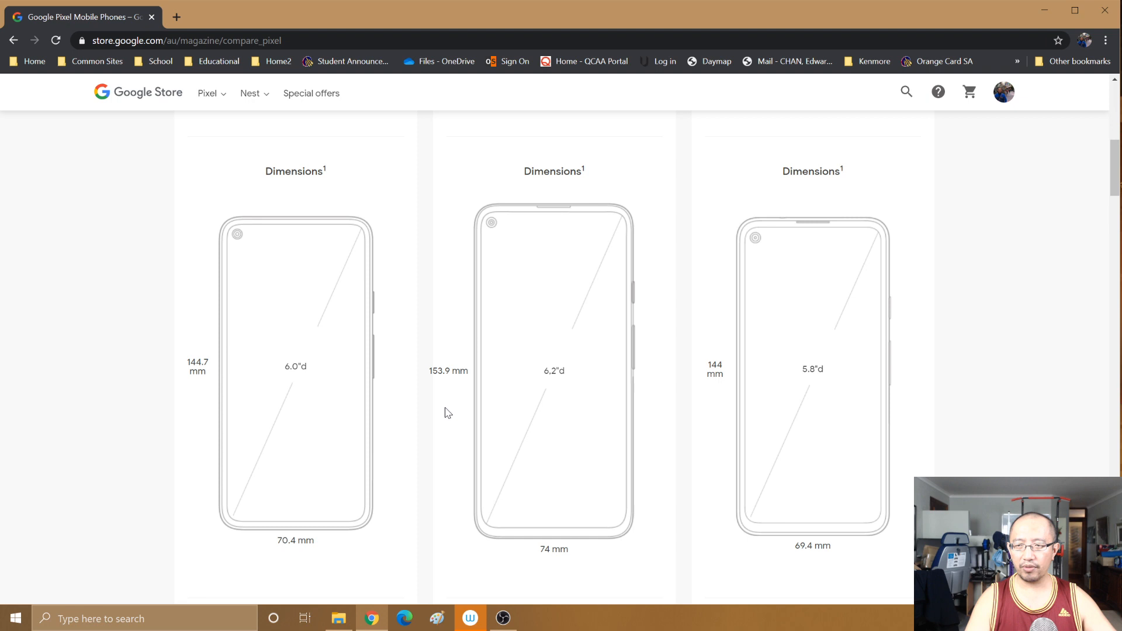
scroll(down, 3)
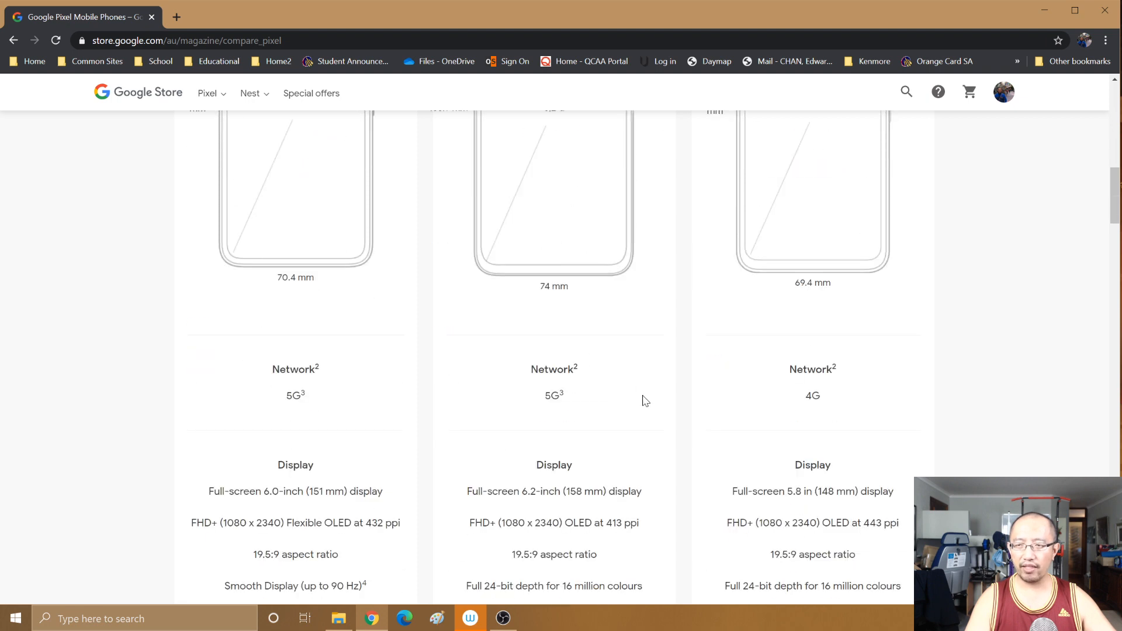
mouse_move(571, 402)
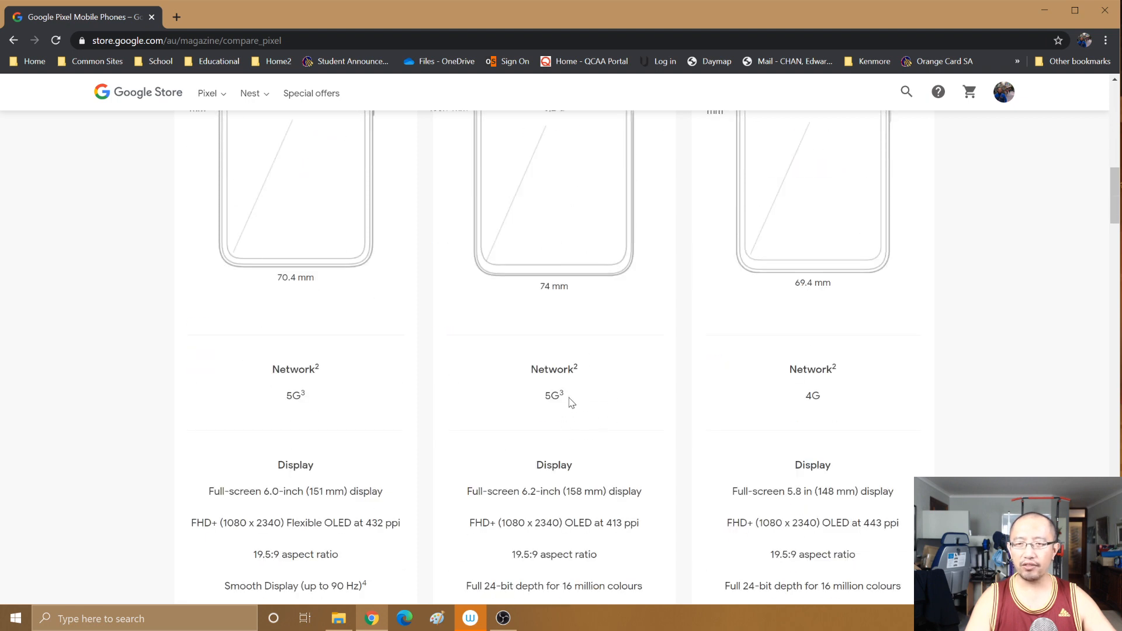
mouse_move(404, 381)
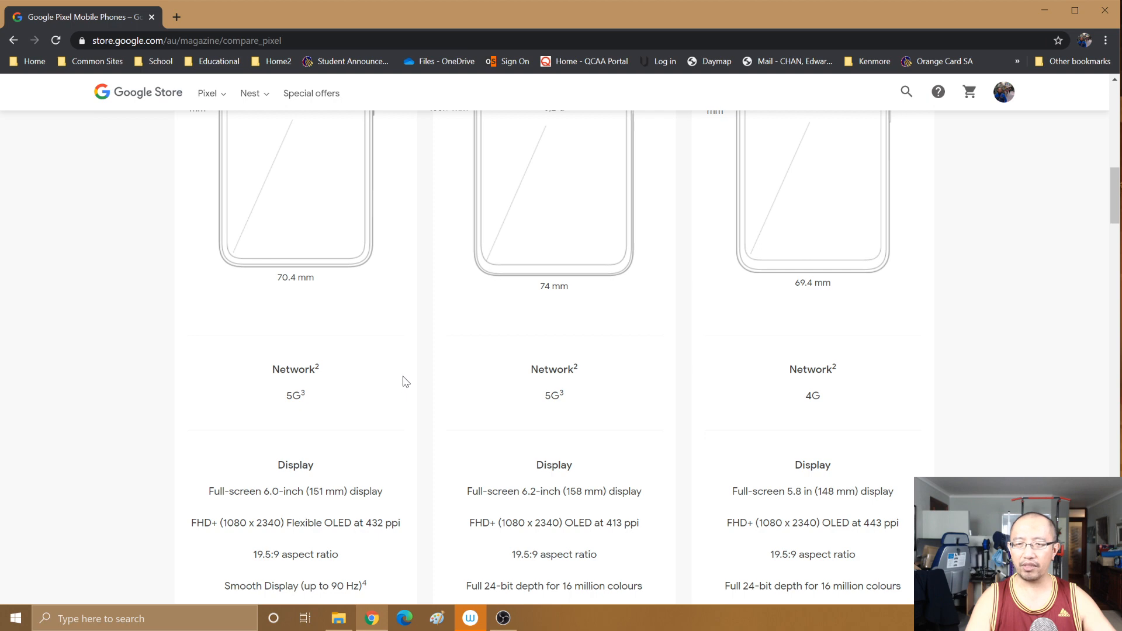
scroll(down, 3)
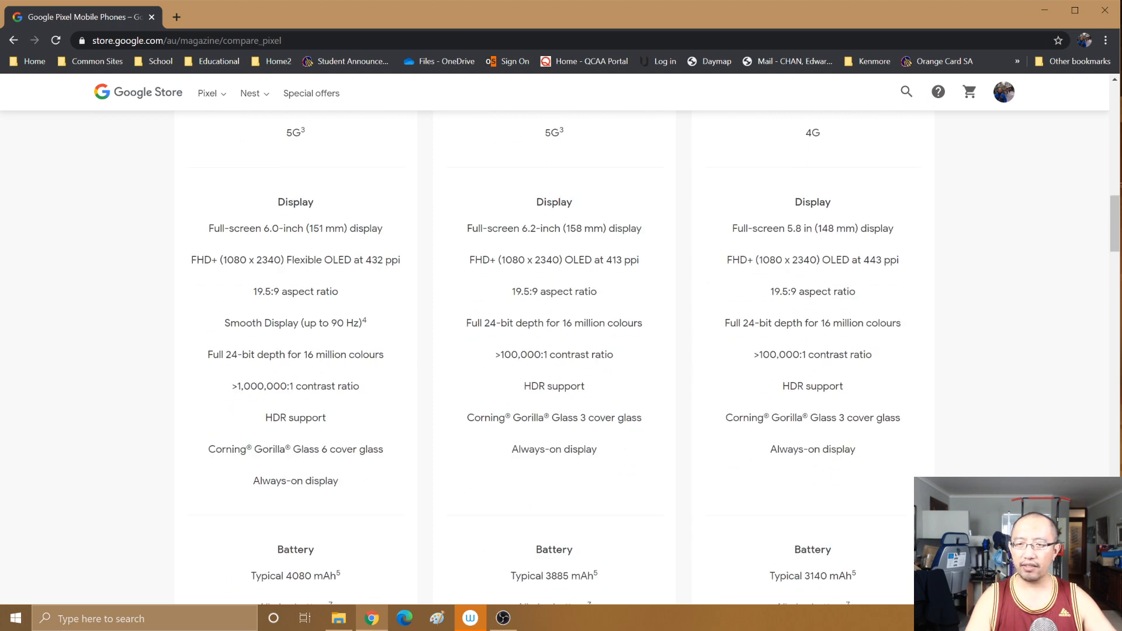
scroll(down, 3)
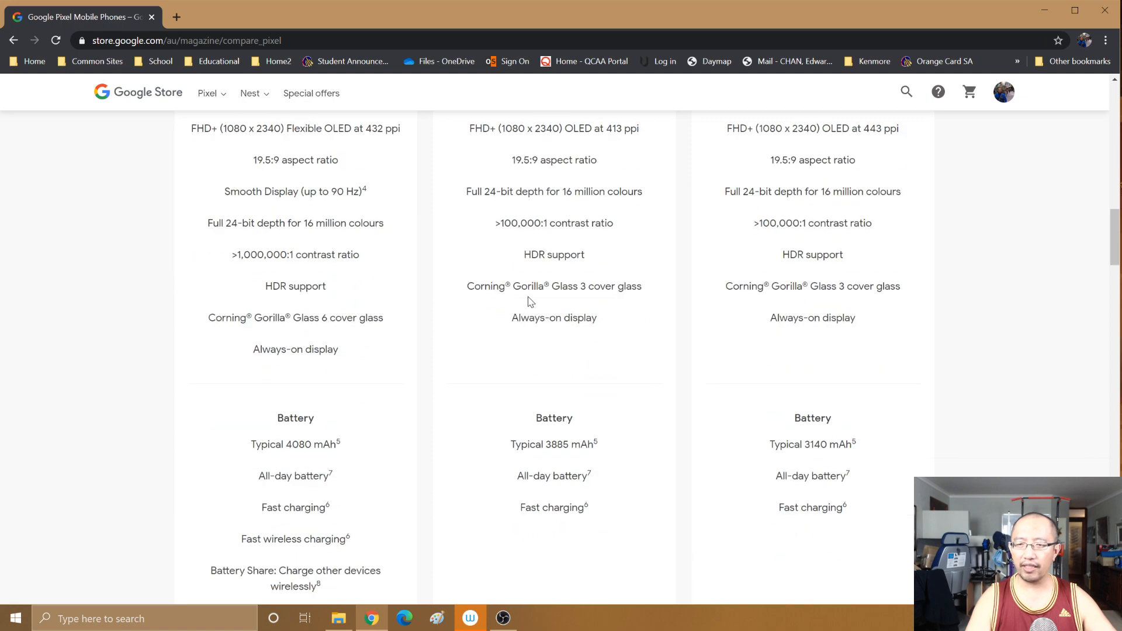
scroll(down, 3)
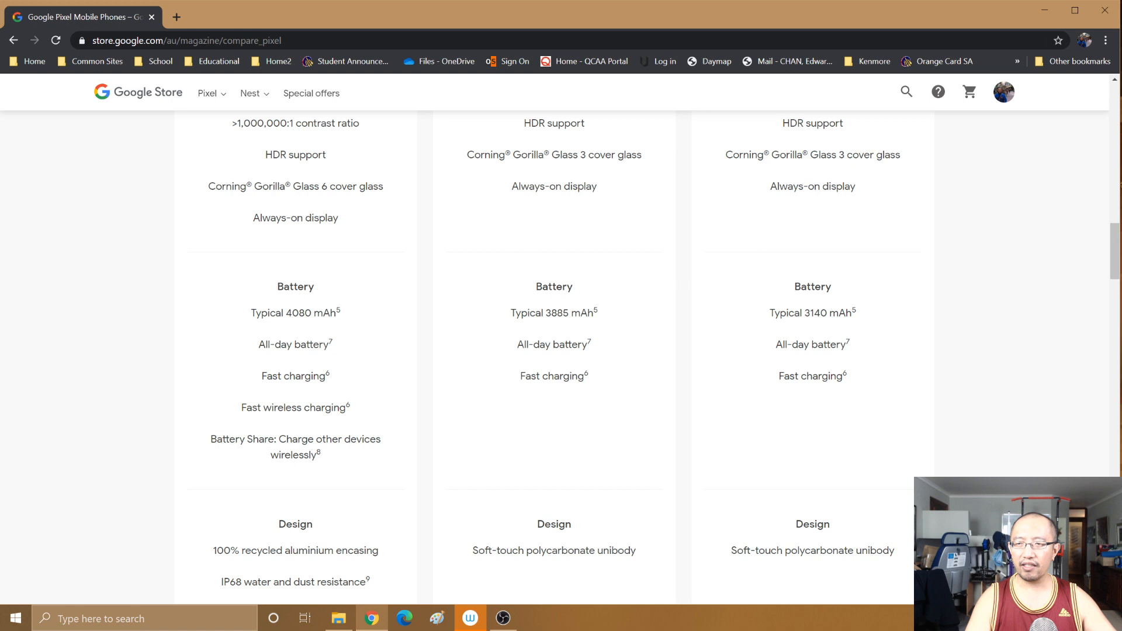
double_click(290, 313)
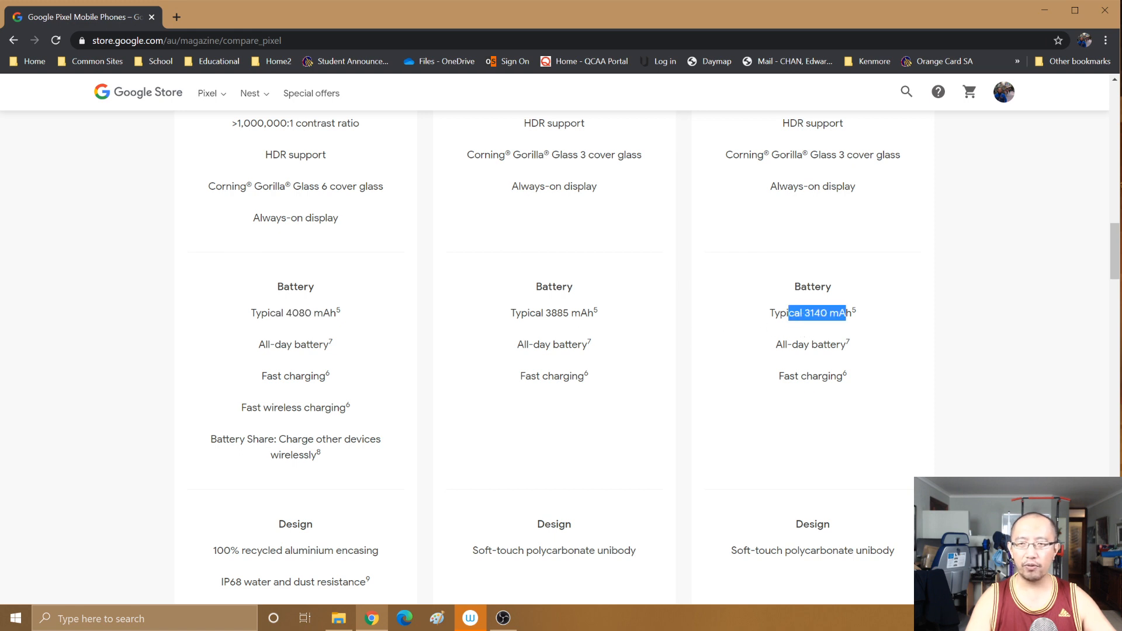
mouse_move(305, 421)
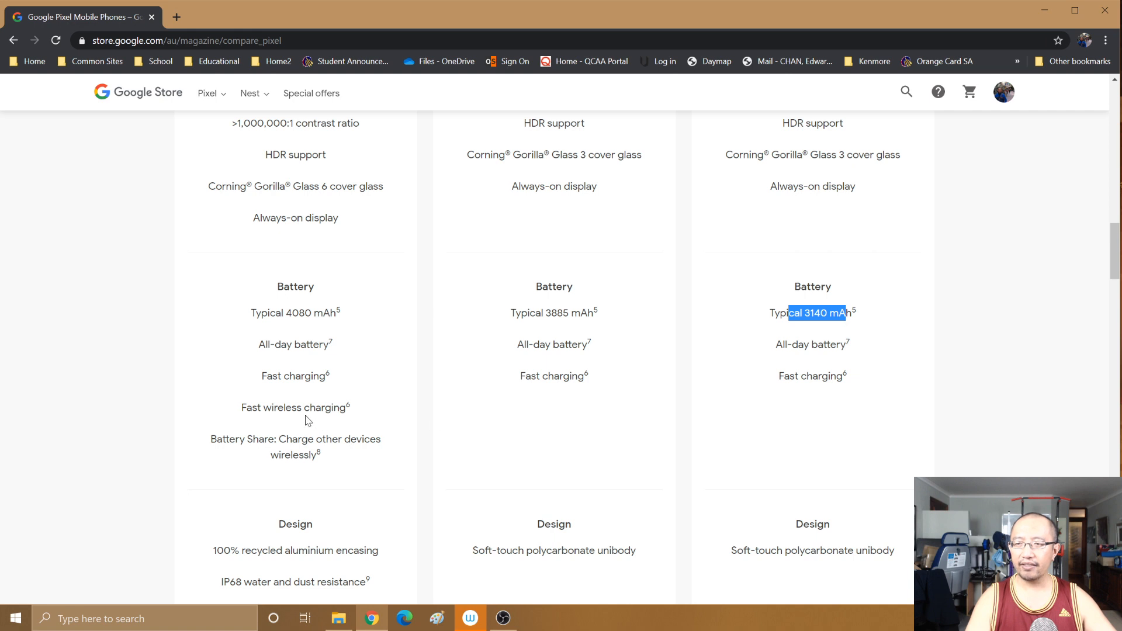
mouse_move(334, 455)
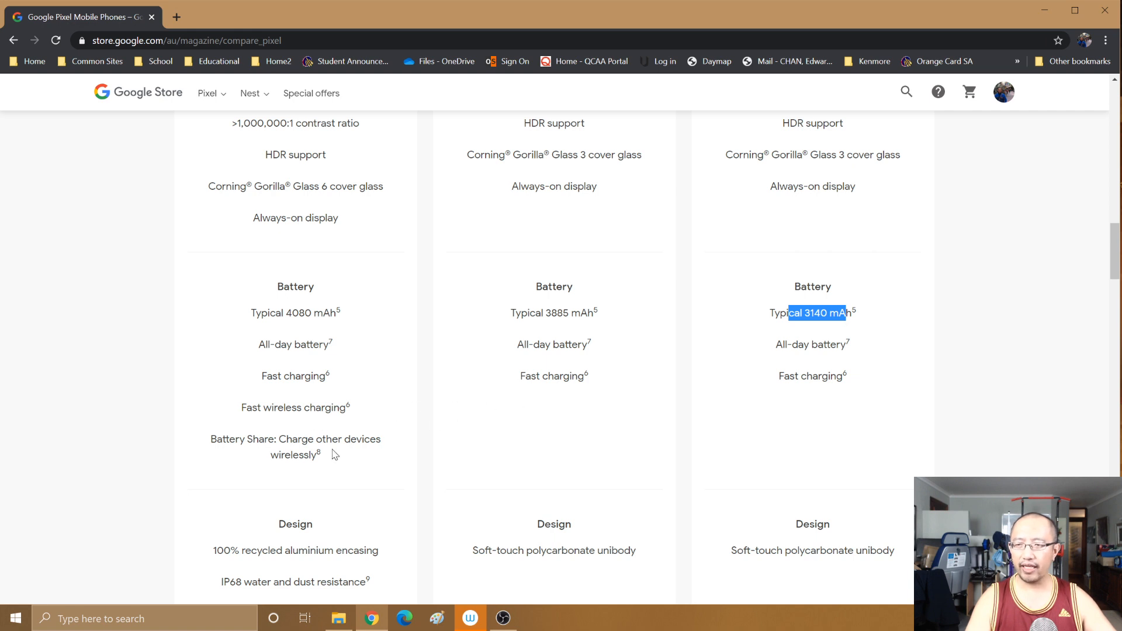
scroll(down, 3)
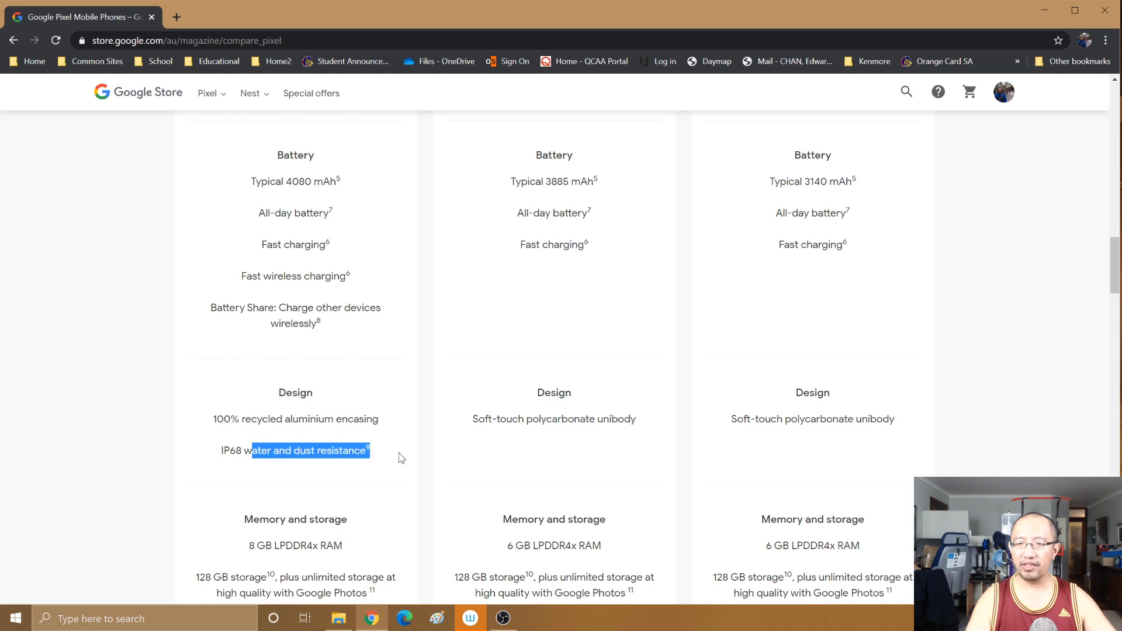
mouse_move(595, 262)
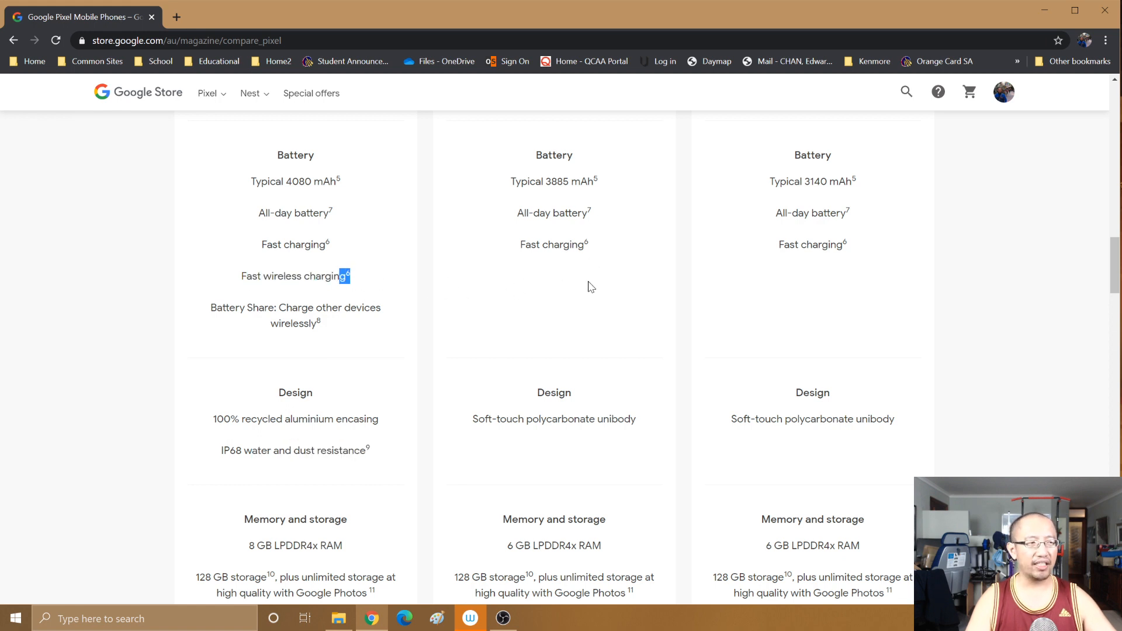
- Review memory, security, processor, camera and audio specs, highlighting the Pixel 4a with 5G RAM
scroll(down, 3)
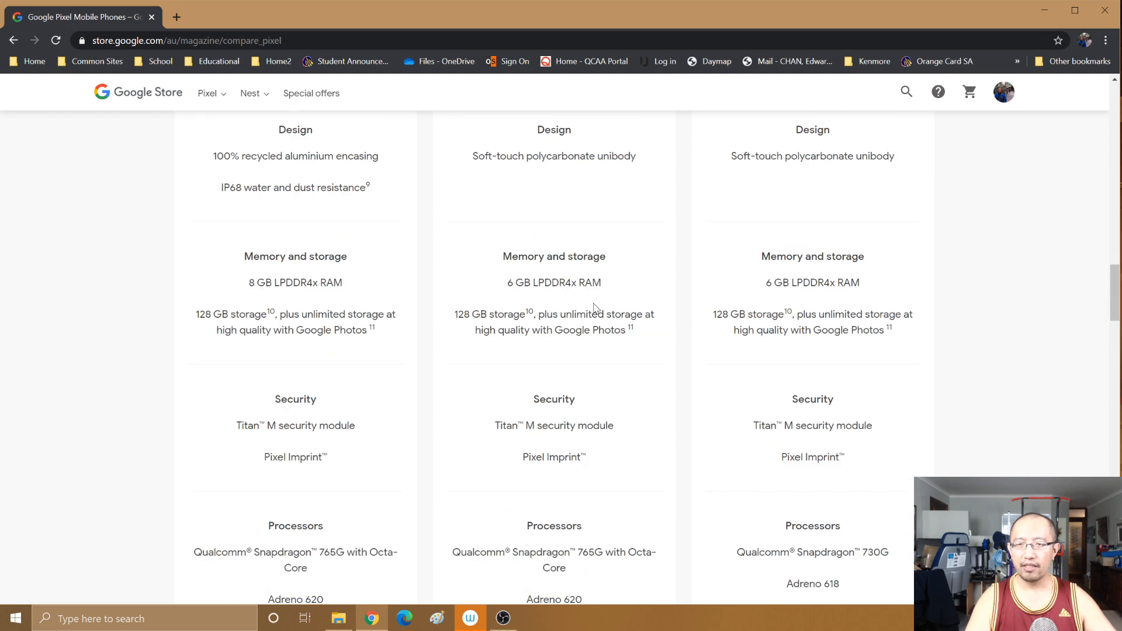
drag(508, 282, 540, 283)
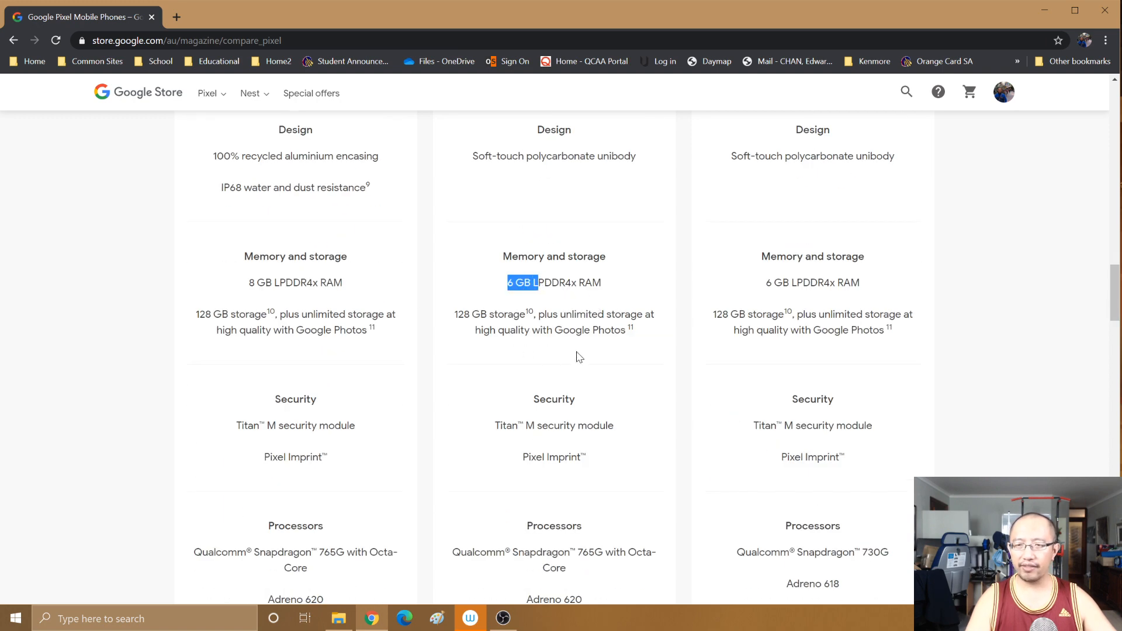
scroll(down, 3)
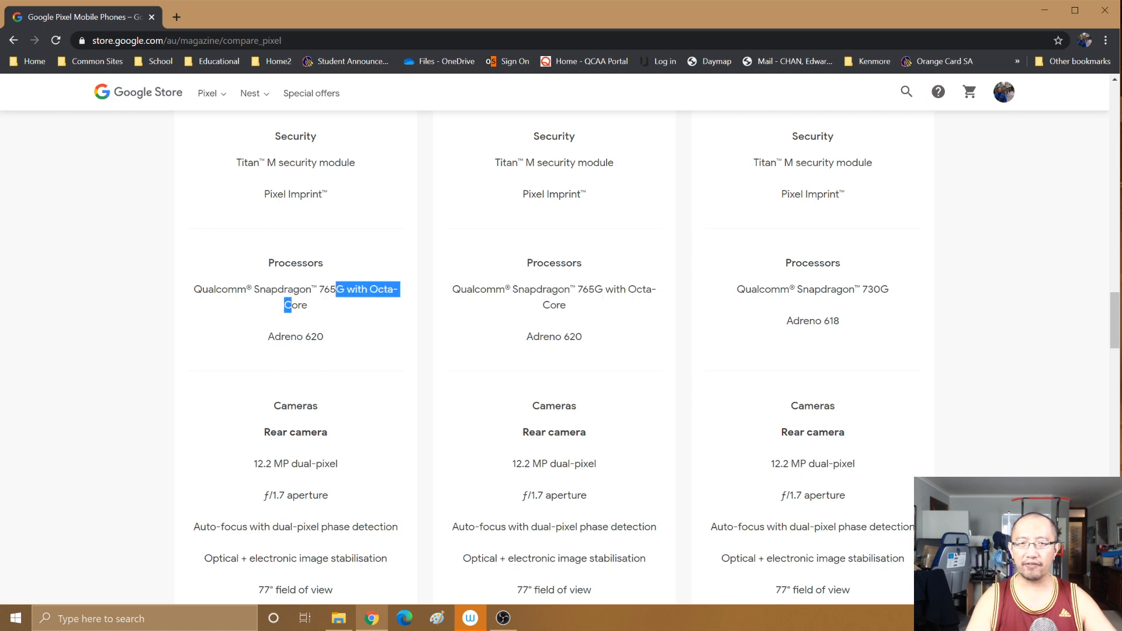
scroll(down, 3)
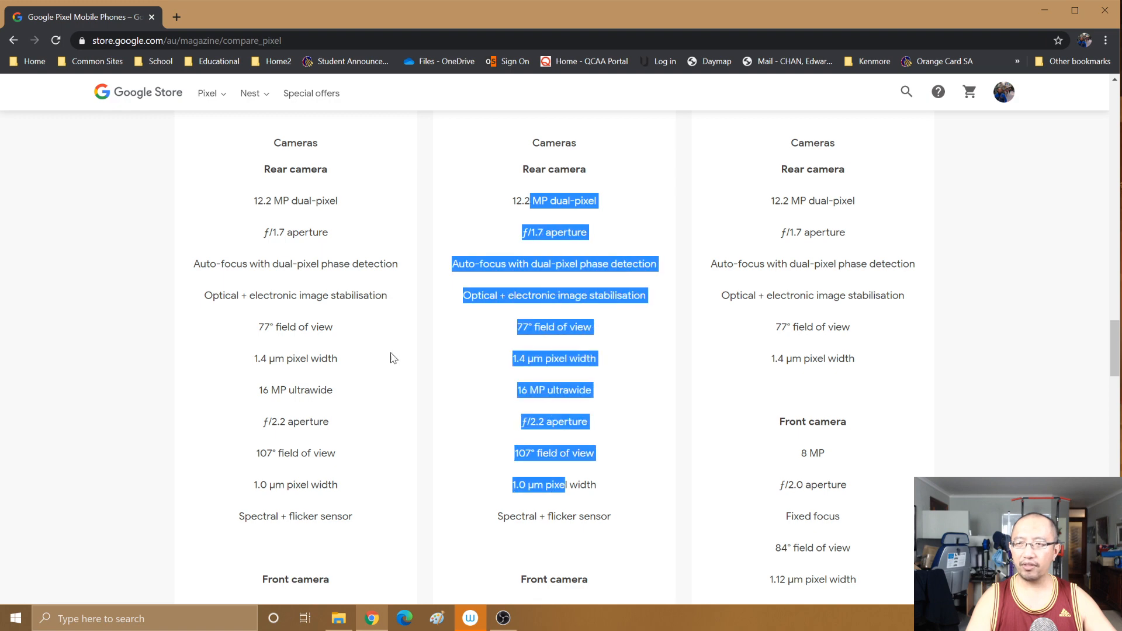
scroll(down, 3)
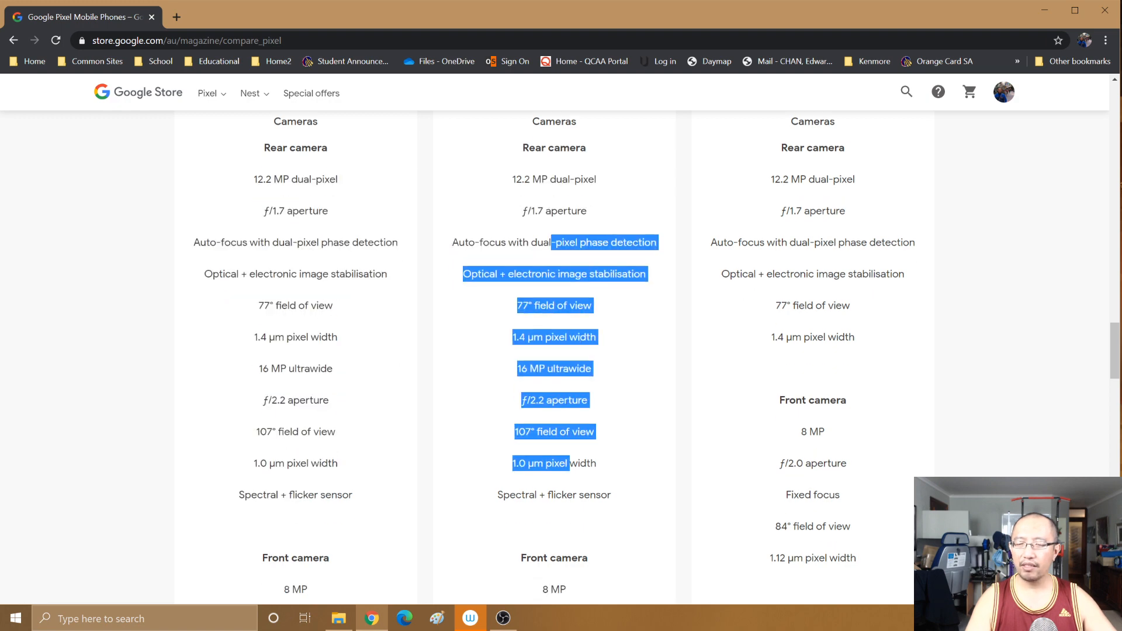
scroll(down, 3)
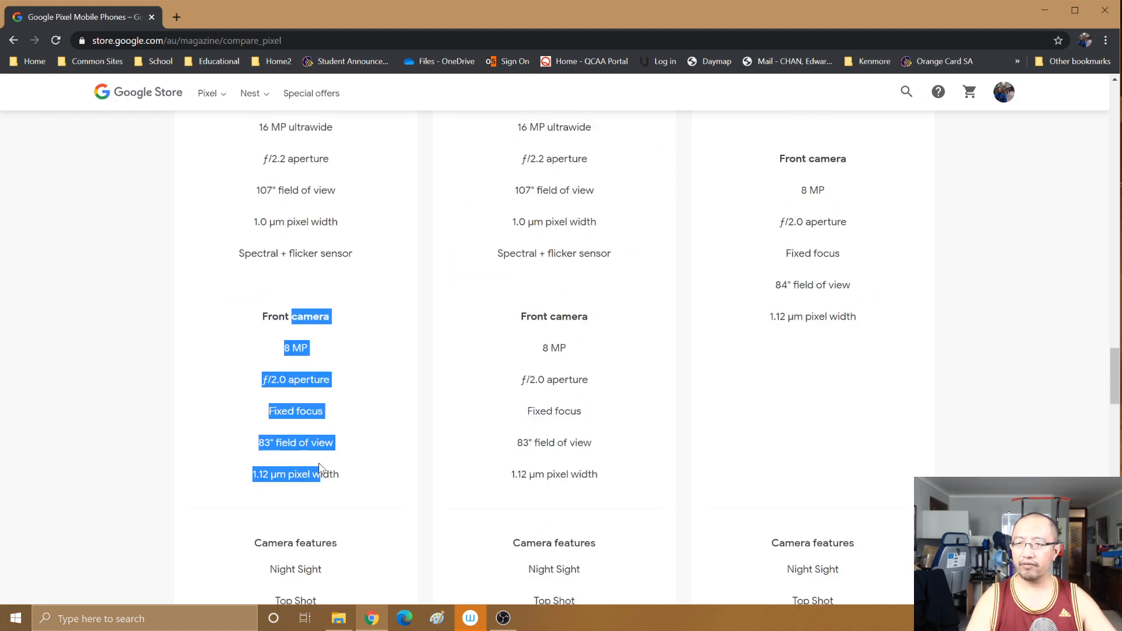
scroll(down, 3)
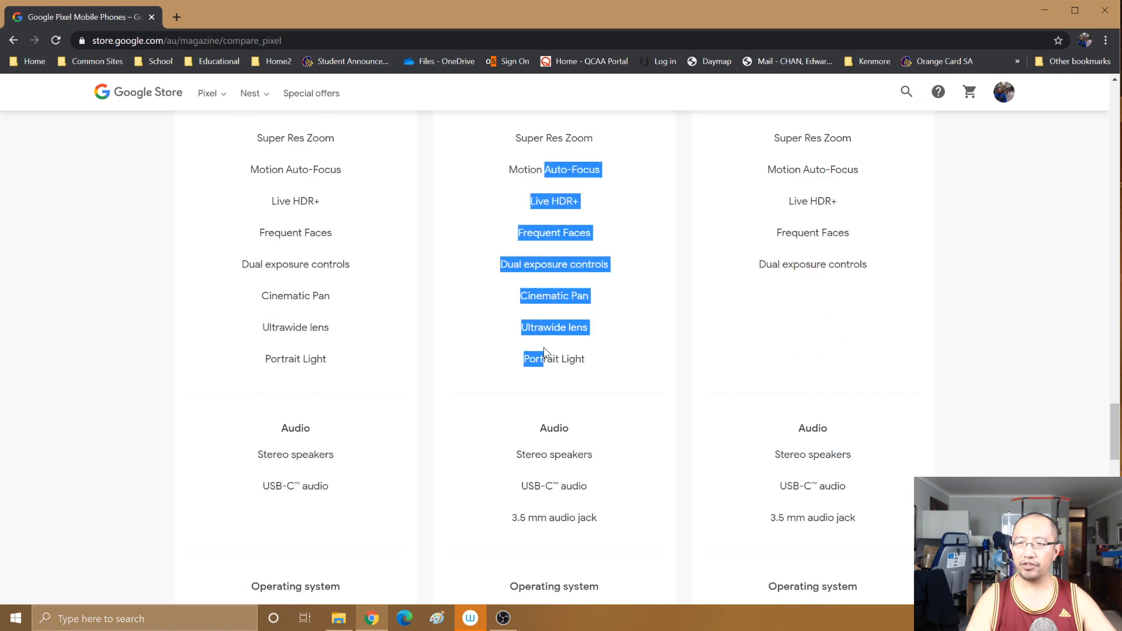
scroll(down, 3)
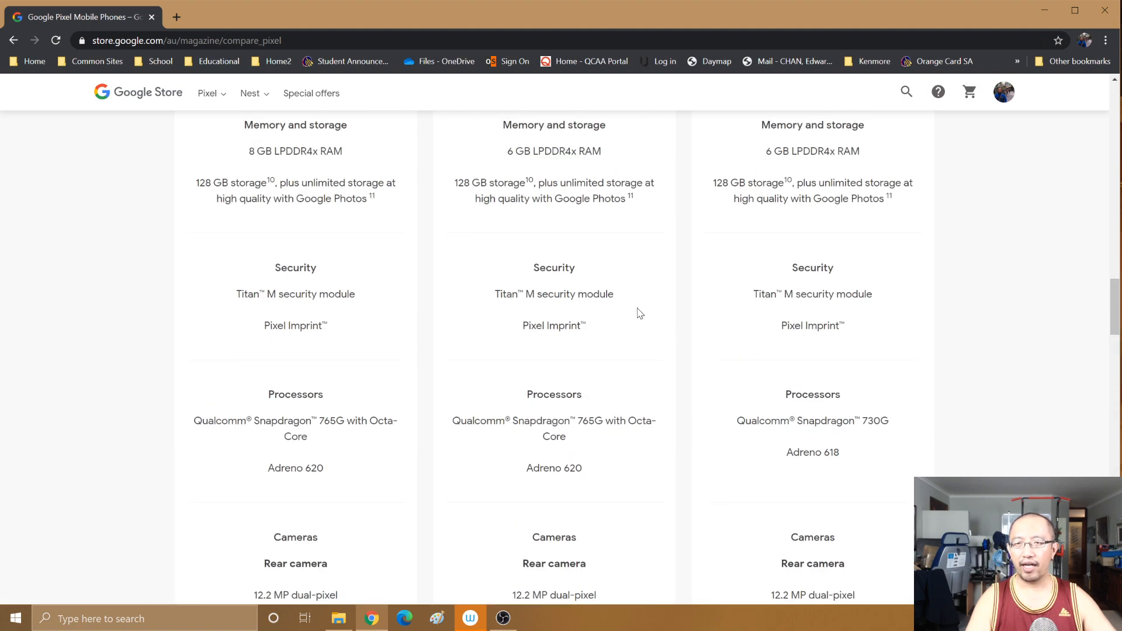
- Scroll to the top and highlight the Pixel 4a 'From $599' price
scroll(up, 3)
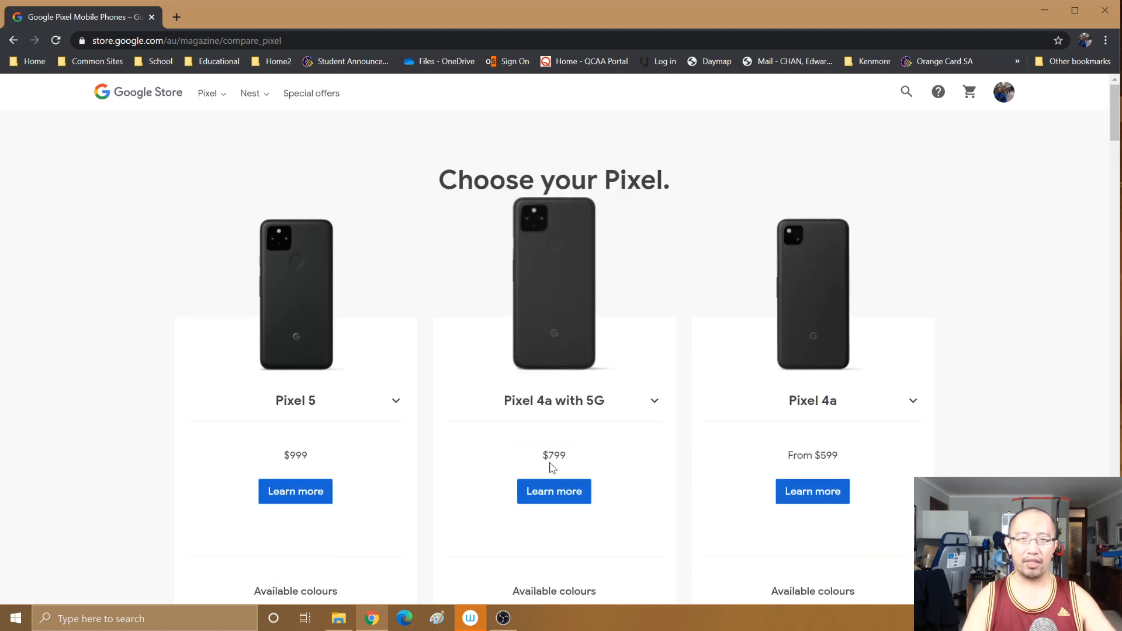
mouse_move(599, 463)
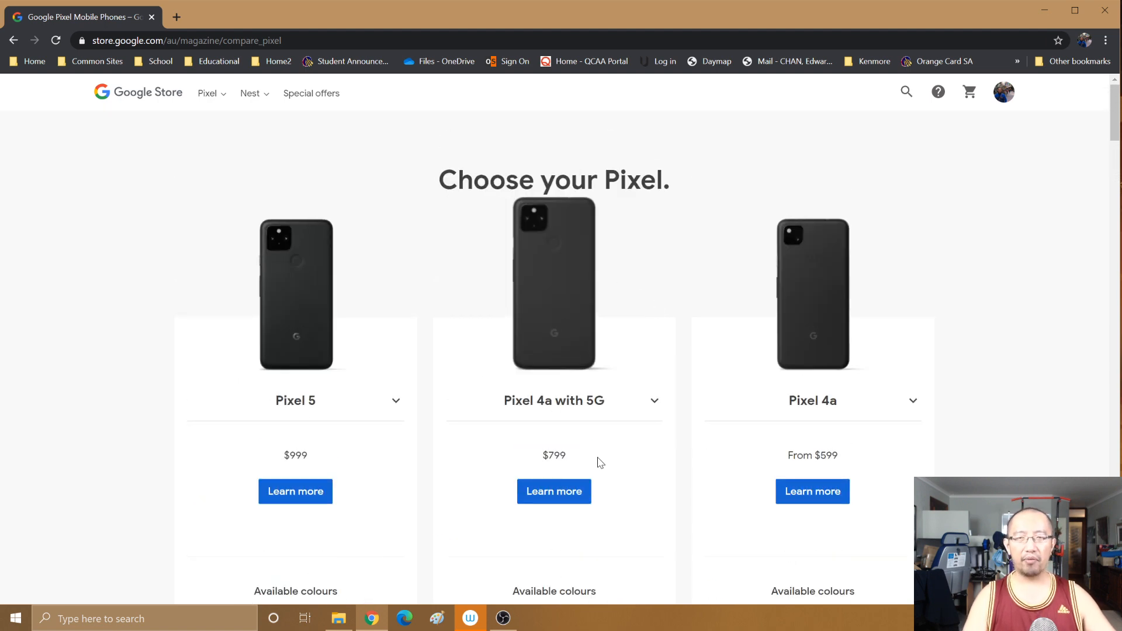
key(ctrl+a)
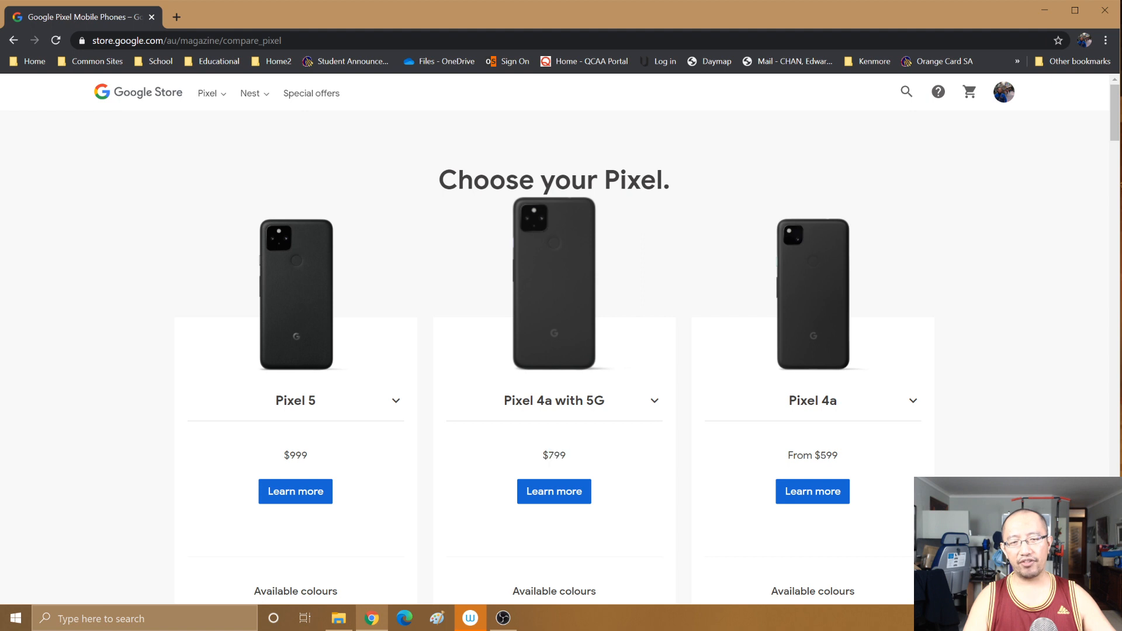
drag(787, 455, 837, 456)
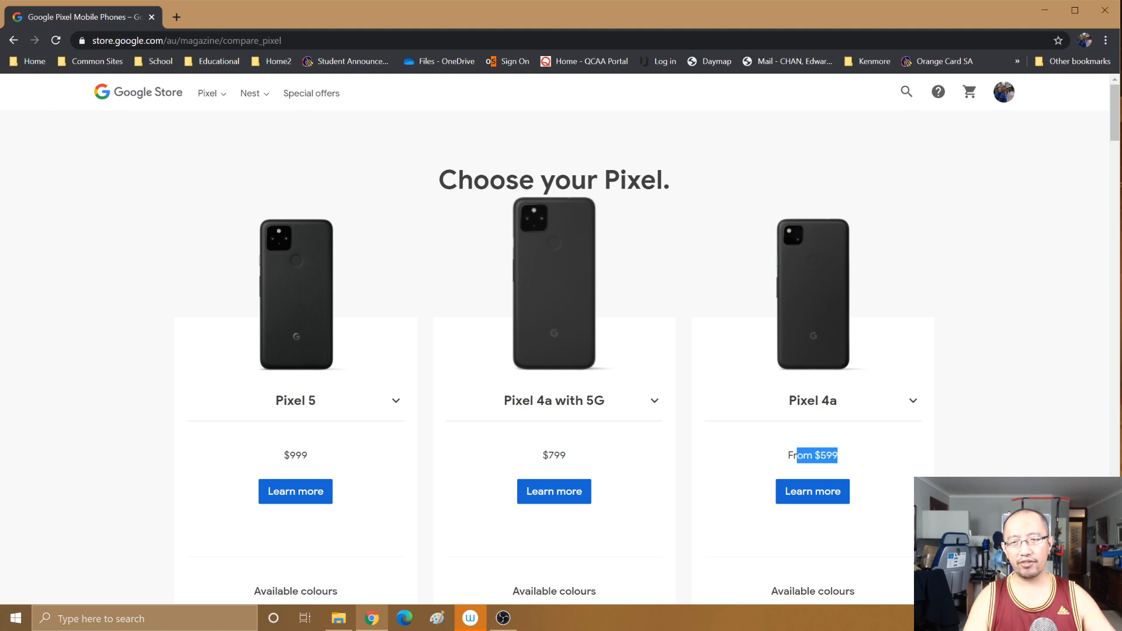